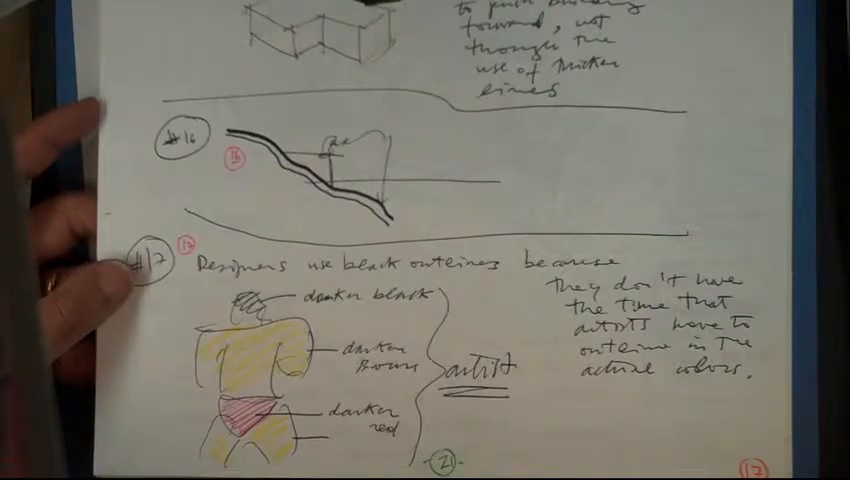
scroll(down, 3)
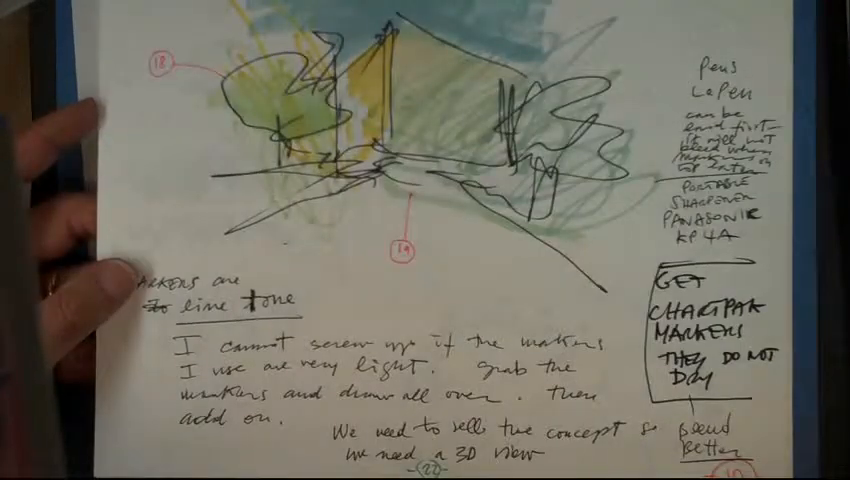